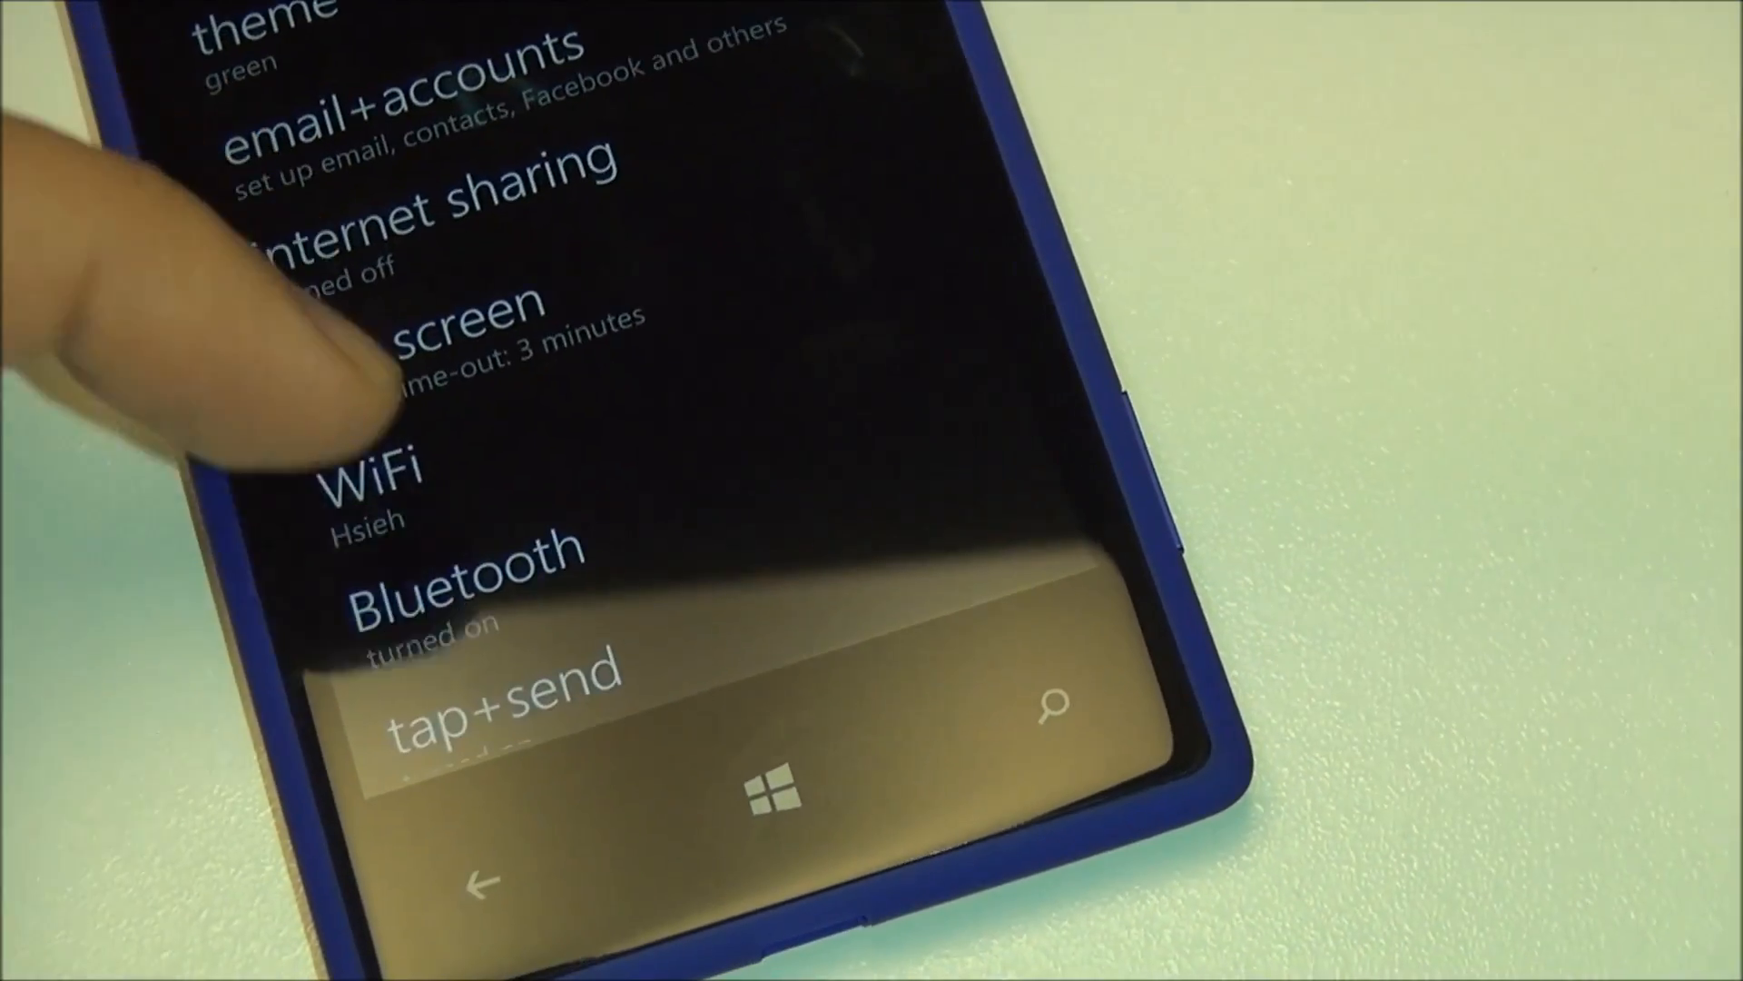
- Go to WiFi settings and show the advanced page with 'Keep WiFi on when screen times out'
{"action": "left_click", "coordinate": [378, 478]}
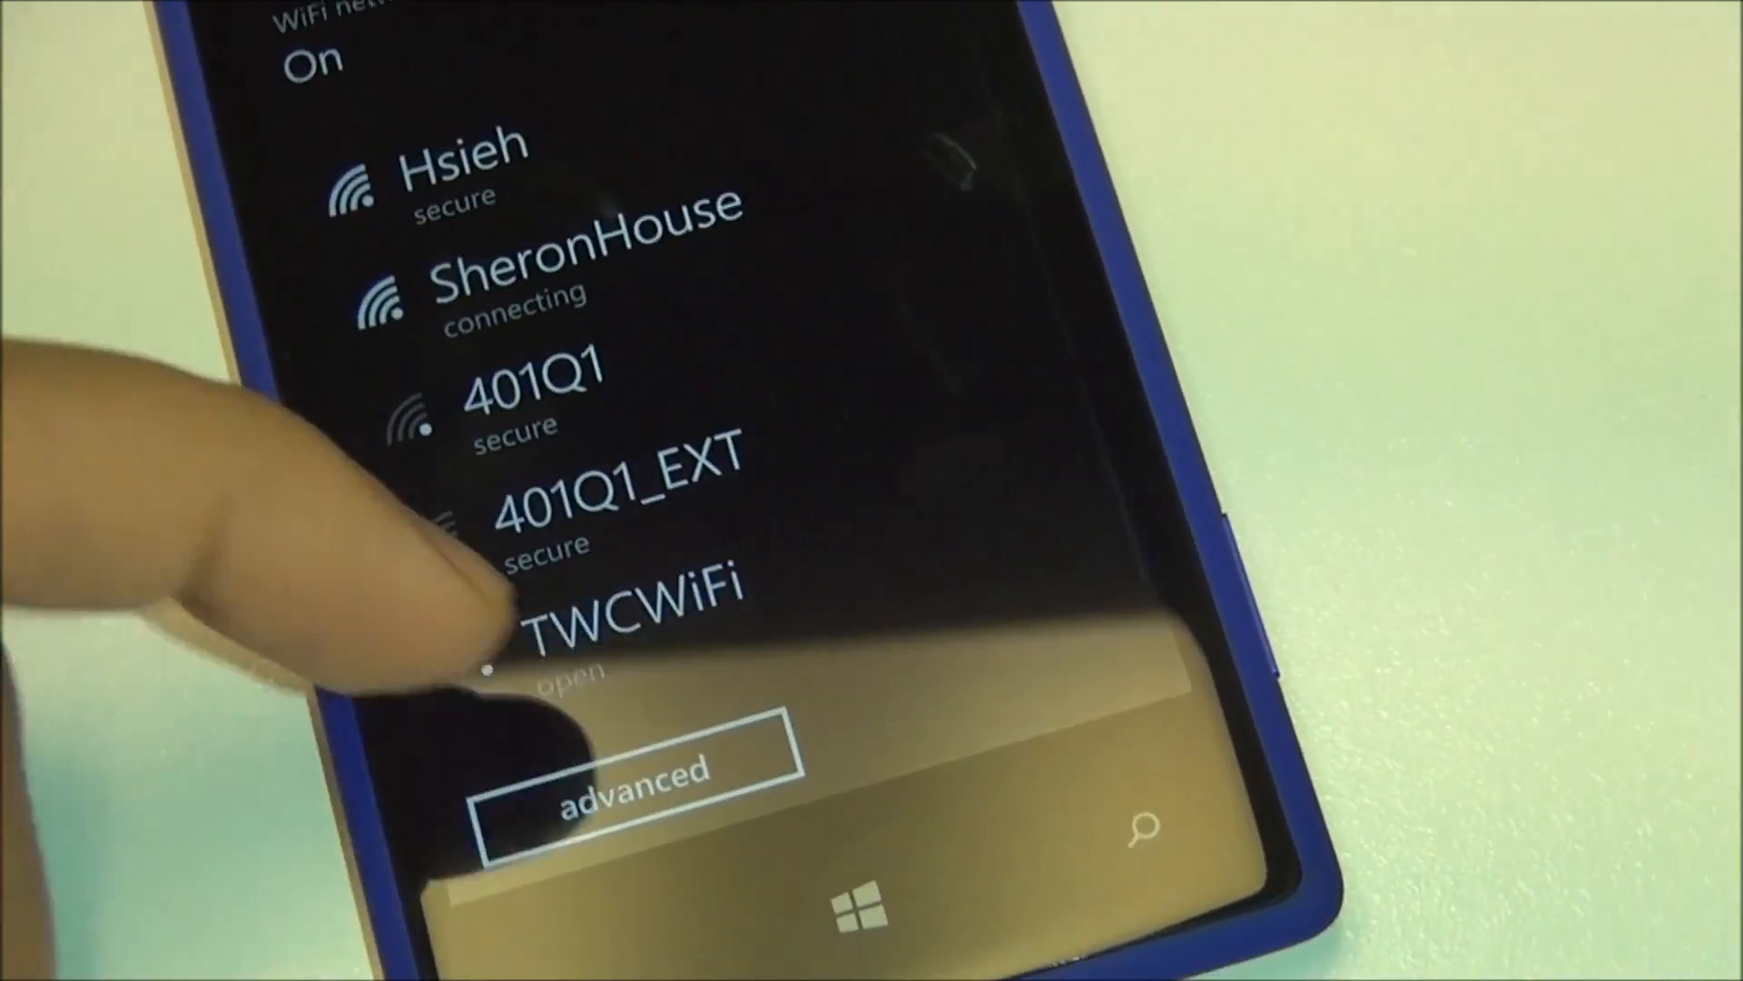
{"action": "left_click", "coordinate": [625, 777]}
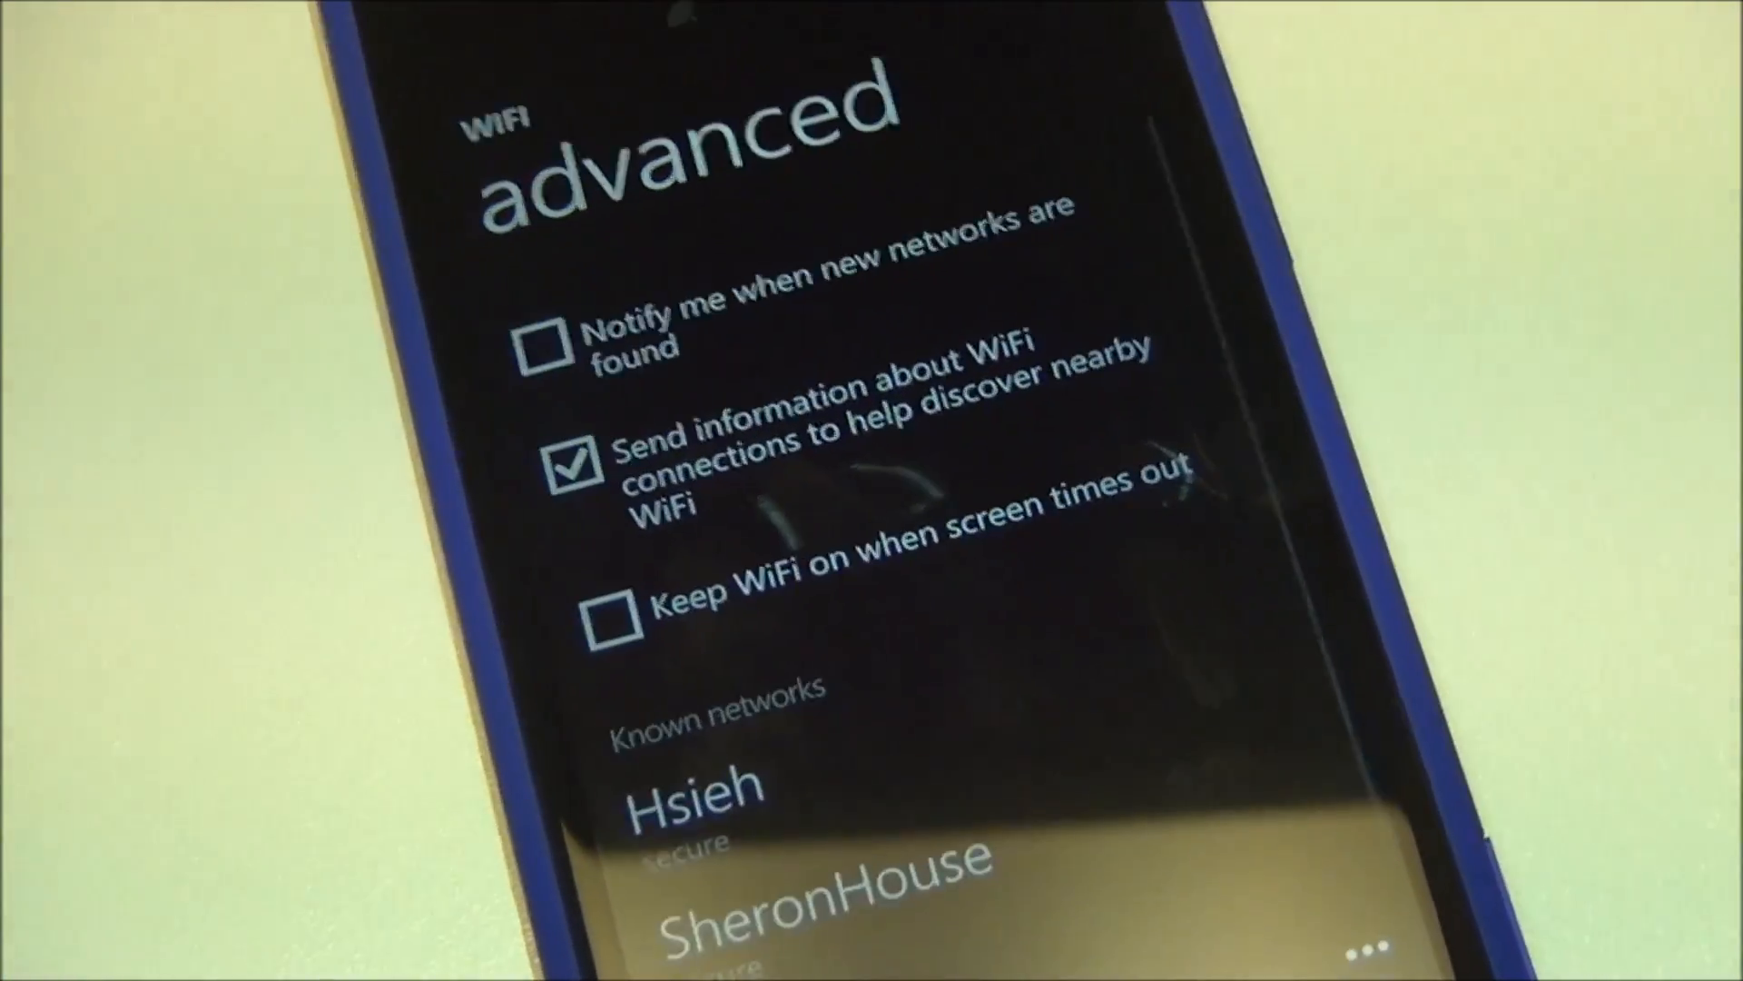